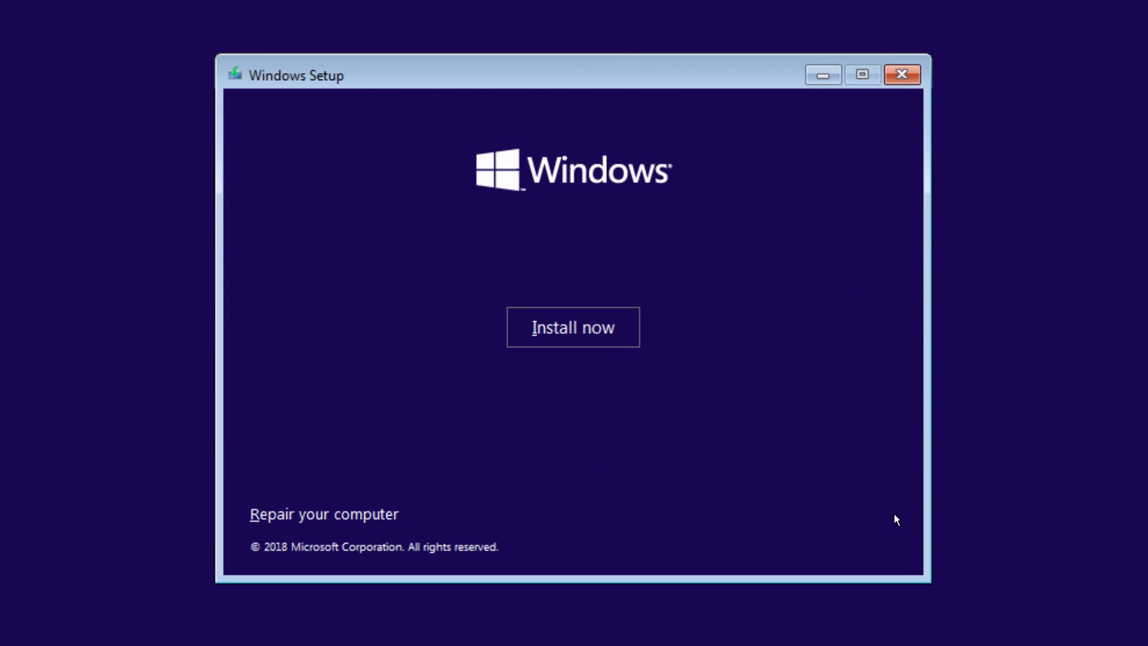
click(573, 326)
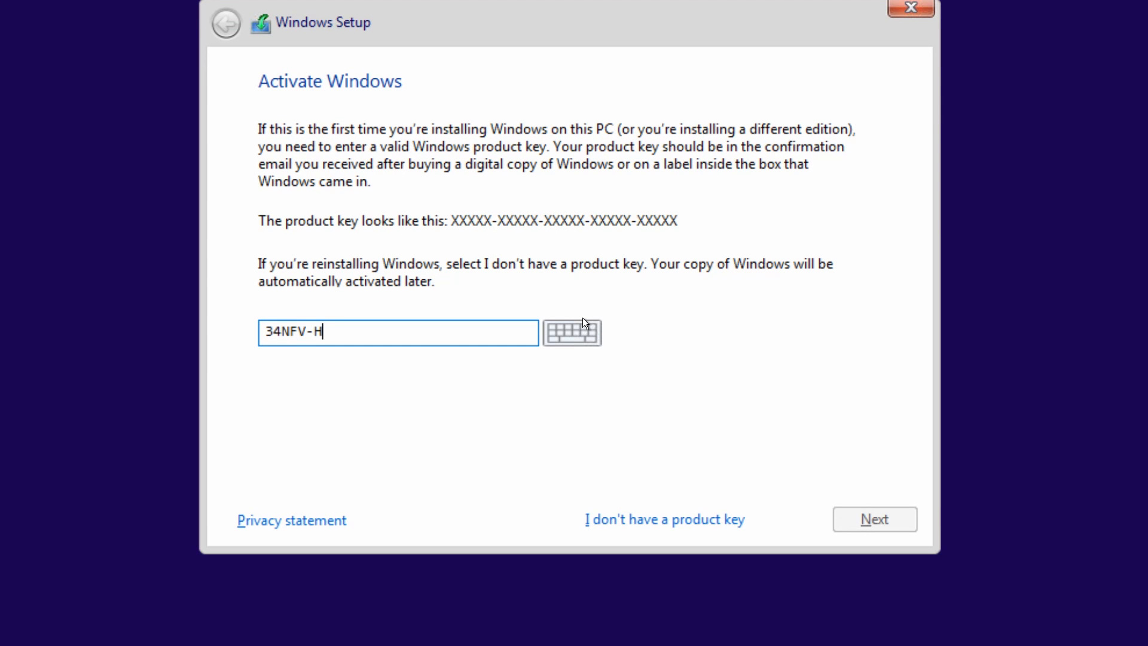
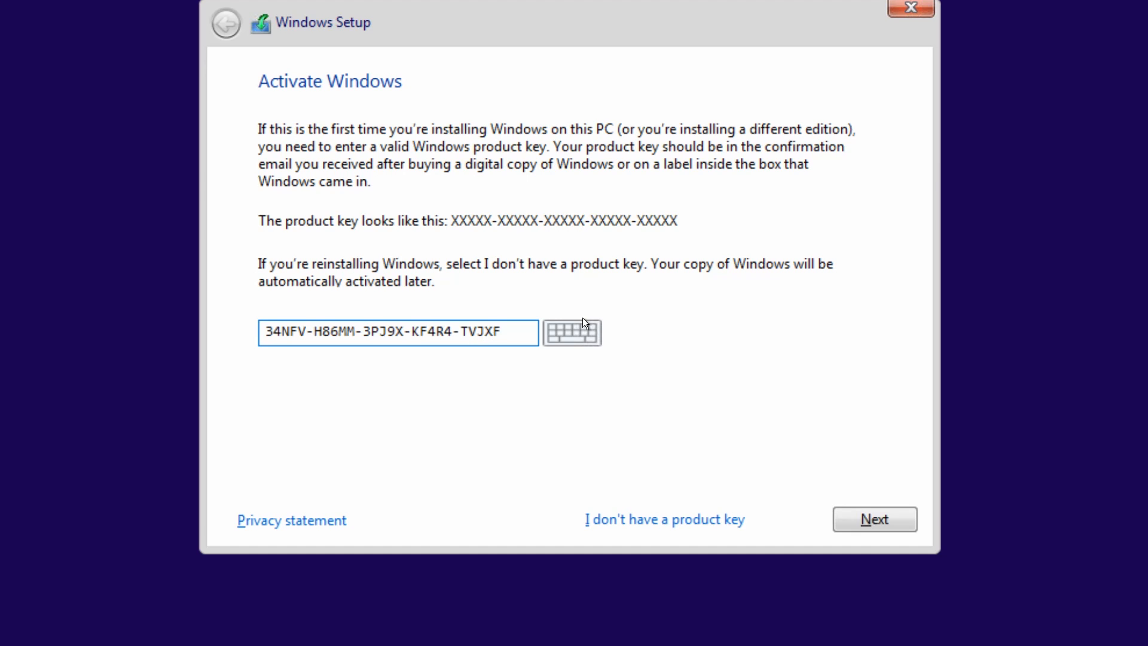
click(873, 519)
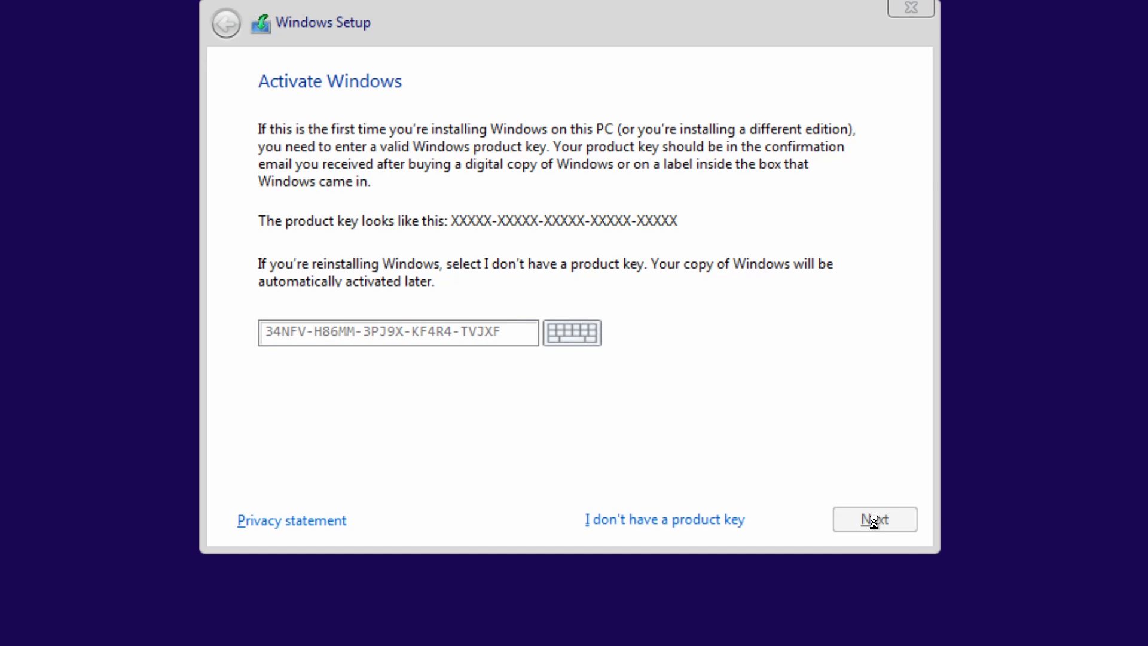
click(873, 519)
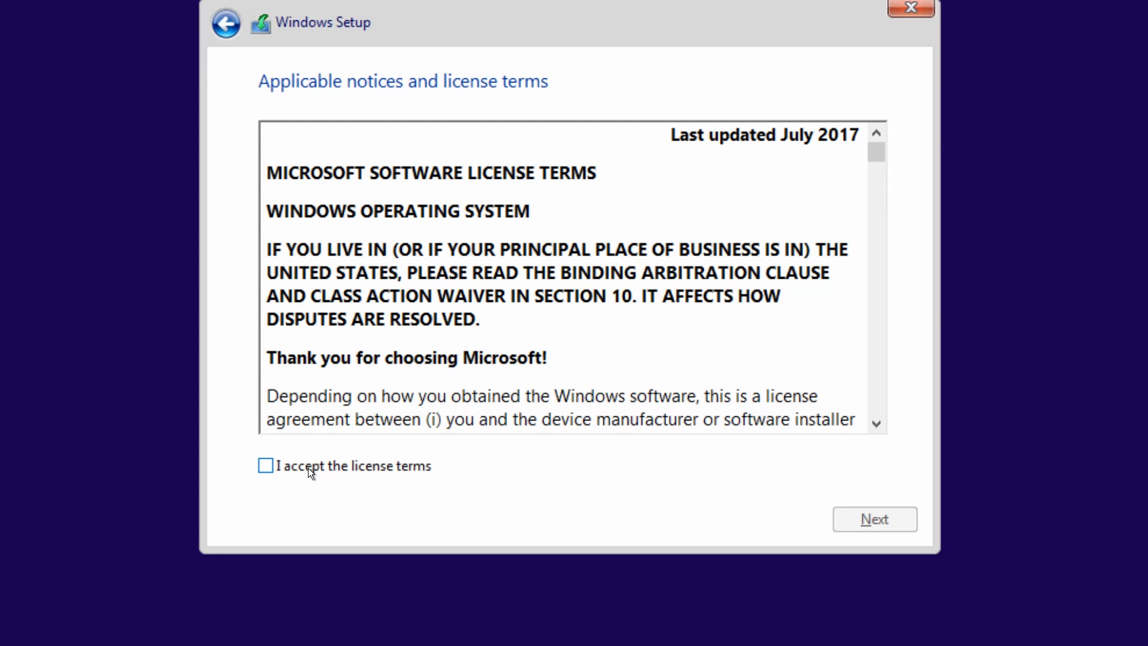
Step: Accept the license terms and continue to the installation-type question
click(265, 465)
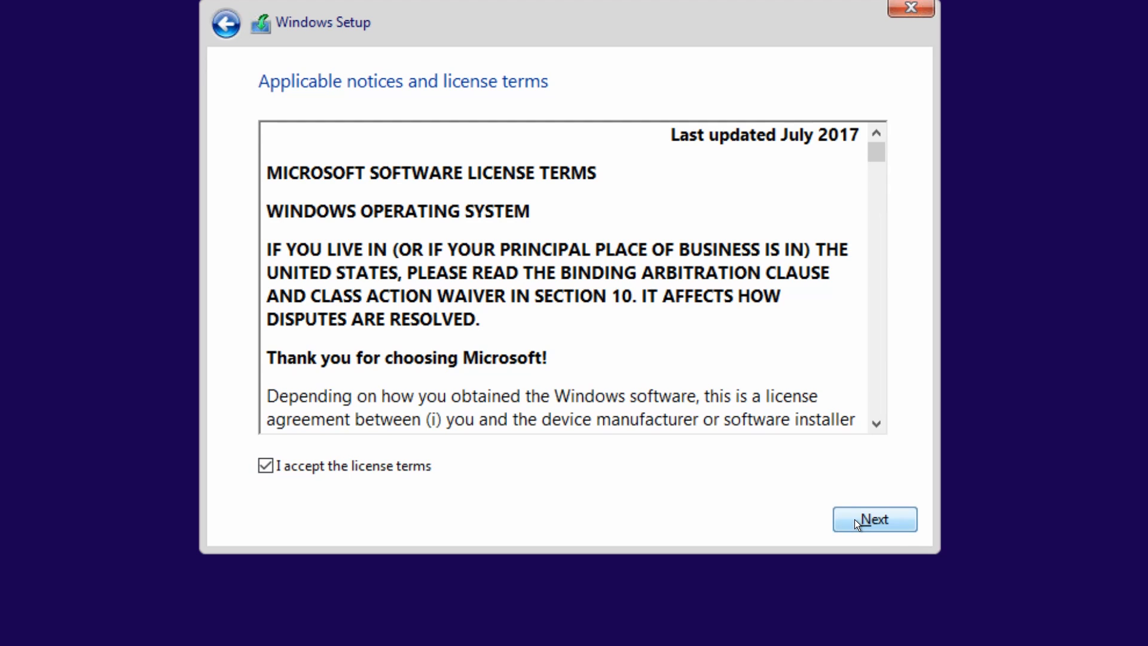
click(873, 519)
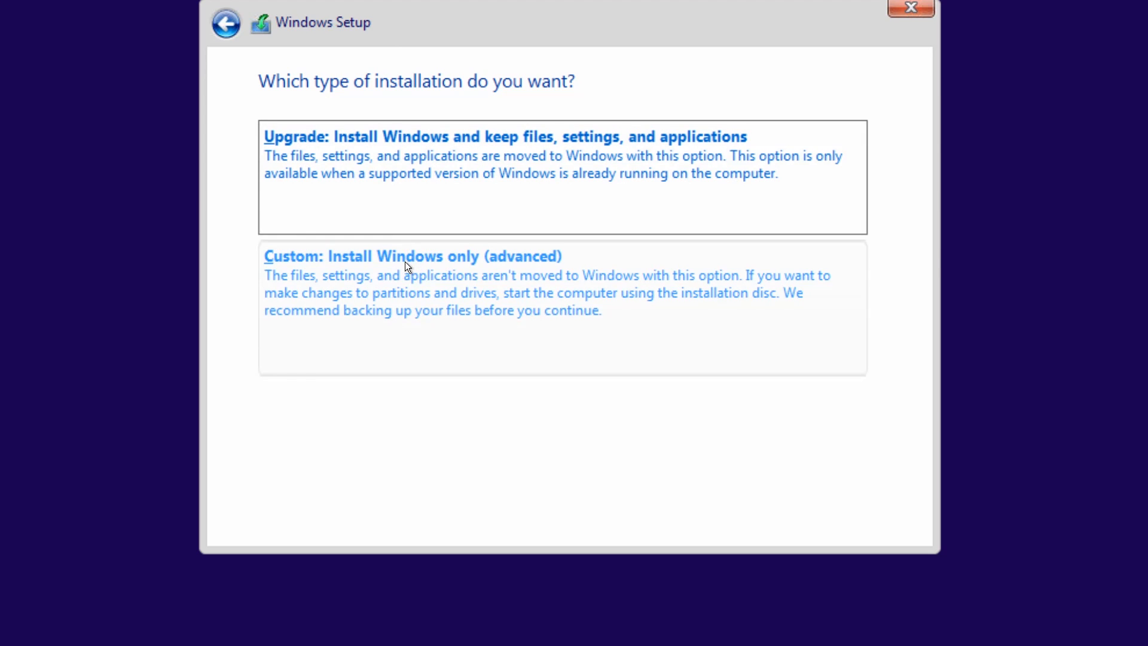
Step: Choose Custom: Install Windows only onto Drive 0's 127 GB unallocated space
click(410, 256)
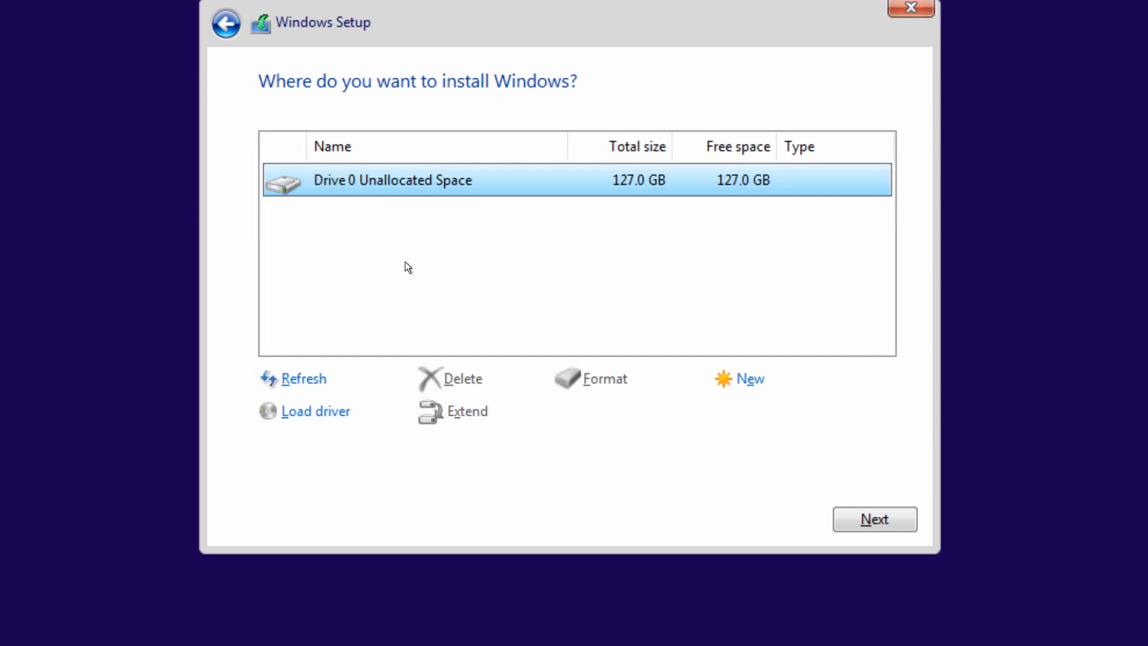
mouse_move(823, 469)
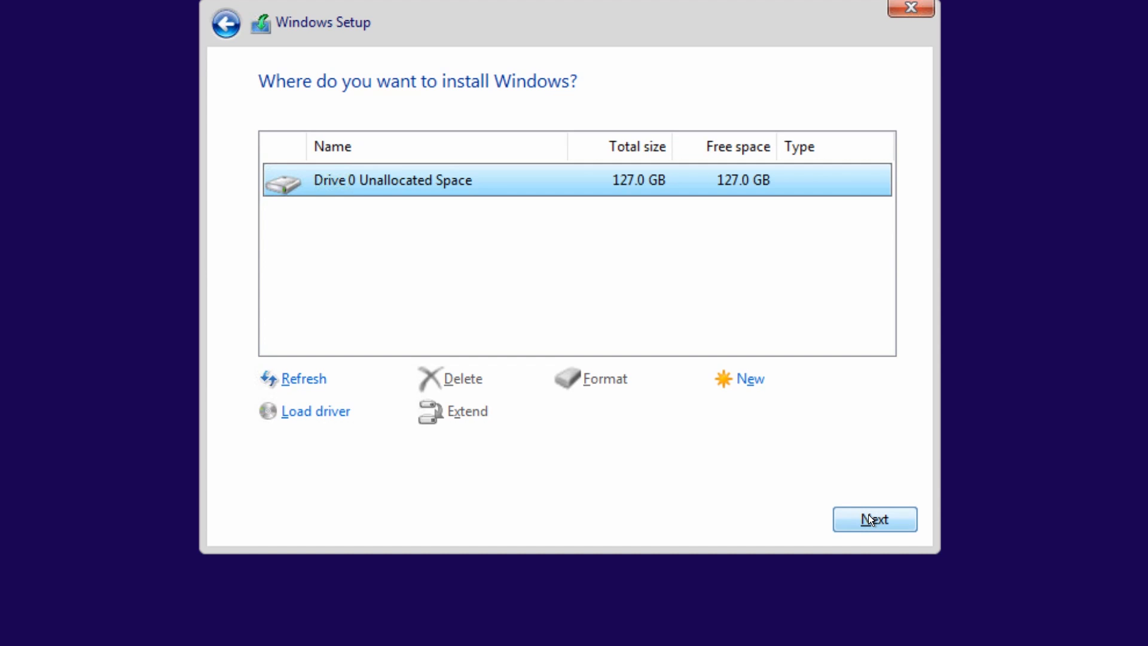
click(875, 519)
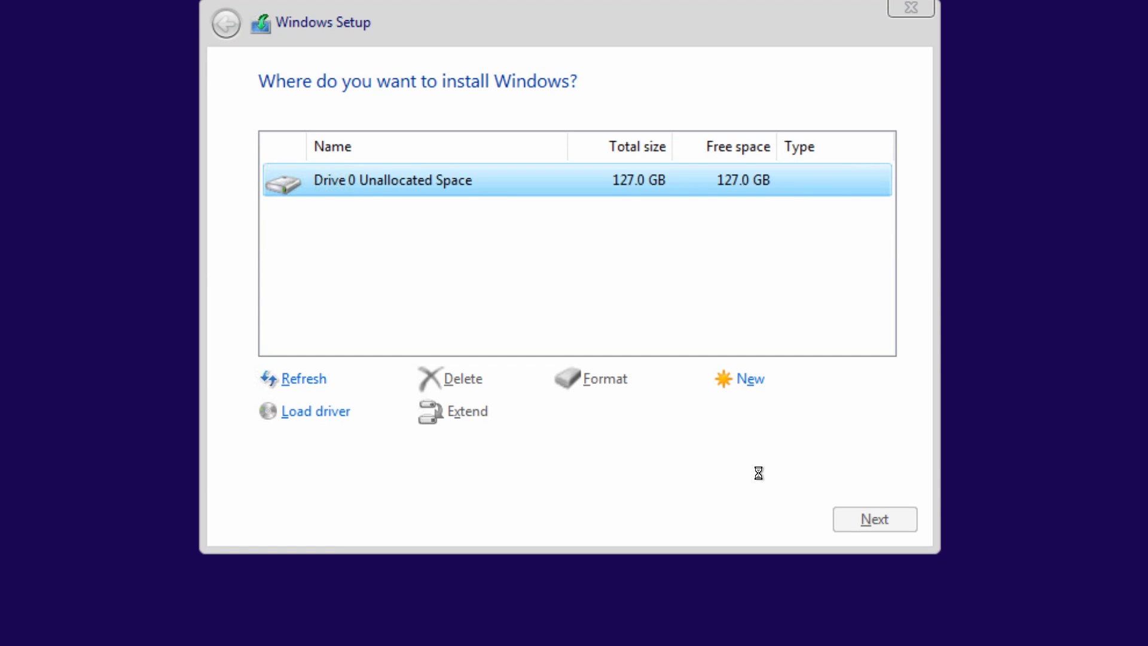
click(873, 519)
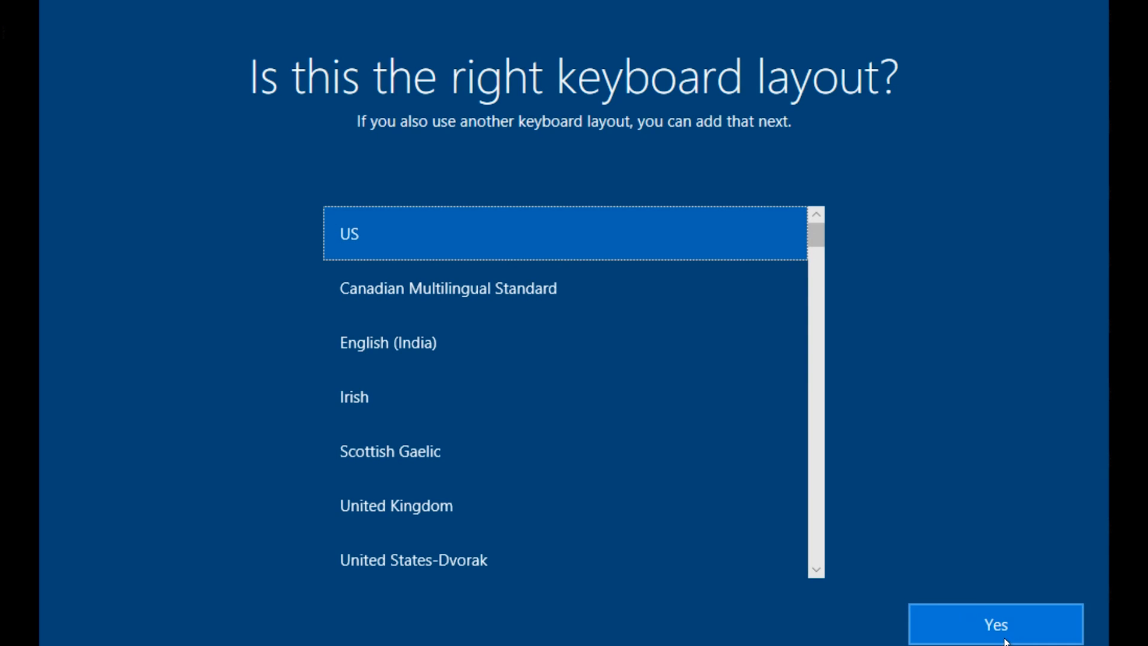
Step: Confirm the US keyboard layout, choose Set up for personal use, and decline the Microsoft account sign-in
click(995, 624)
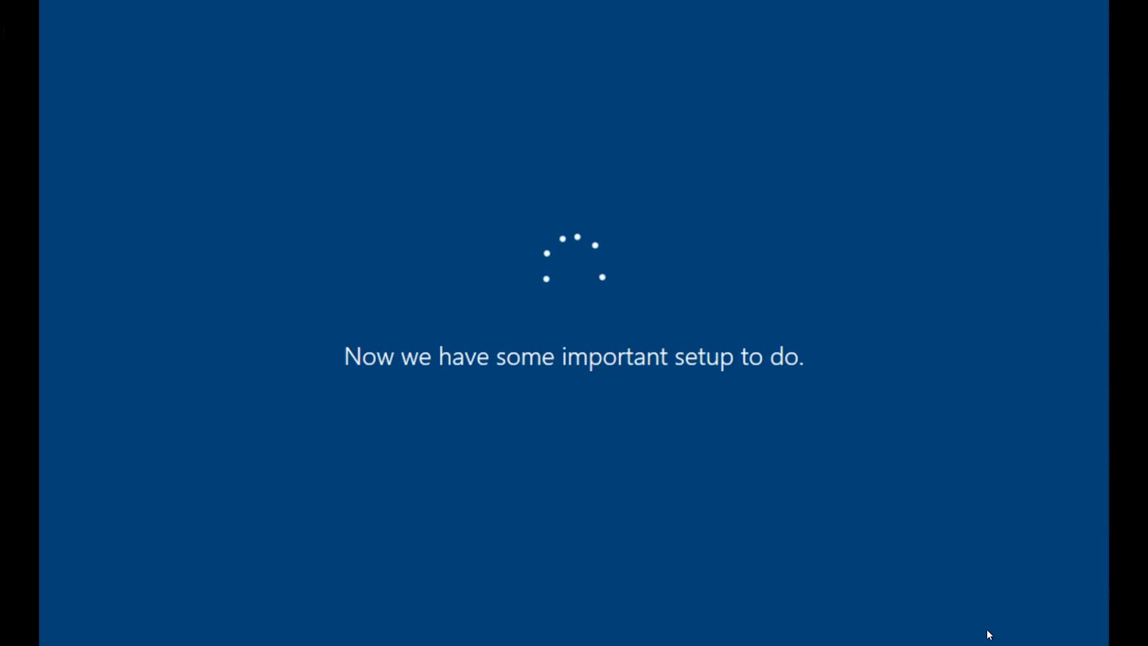
mouse_move(918, 523)
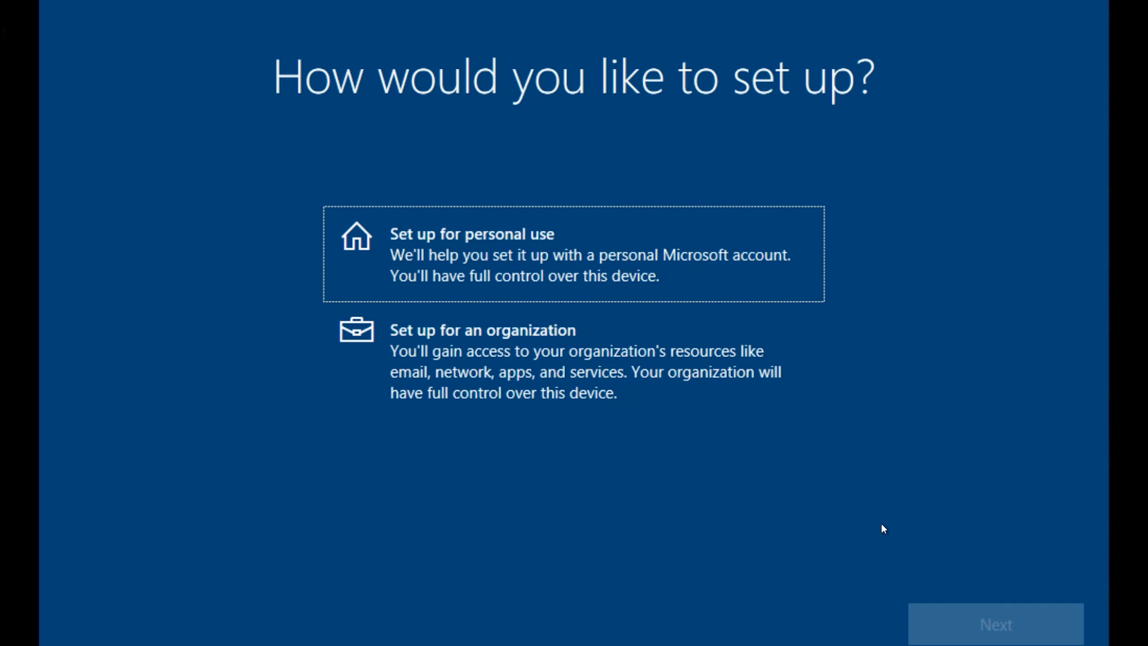
click(572, 254)
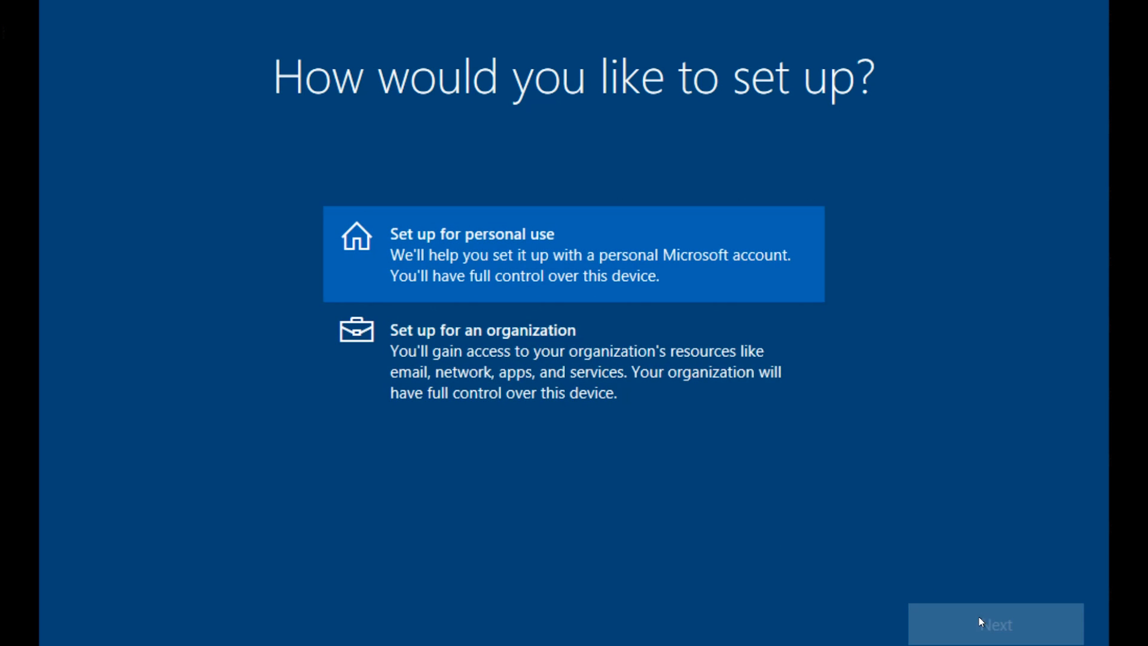
click(996, 624)
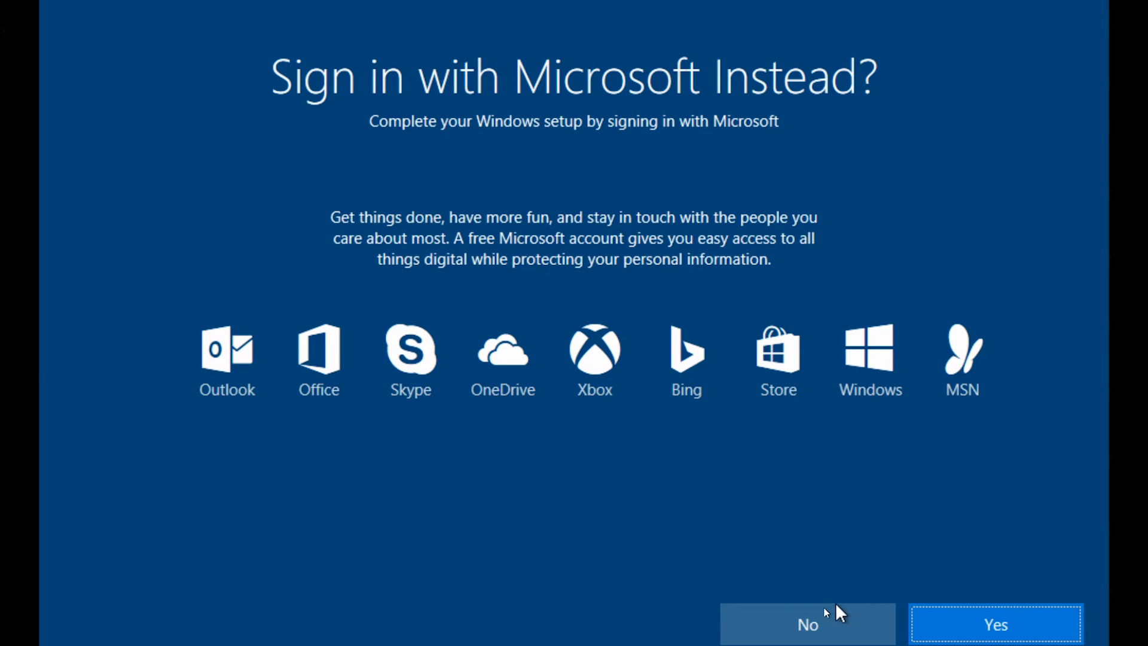
click(808, 624)
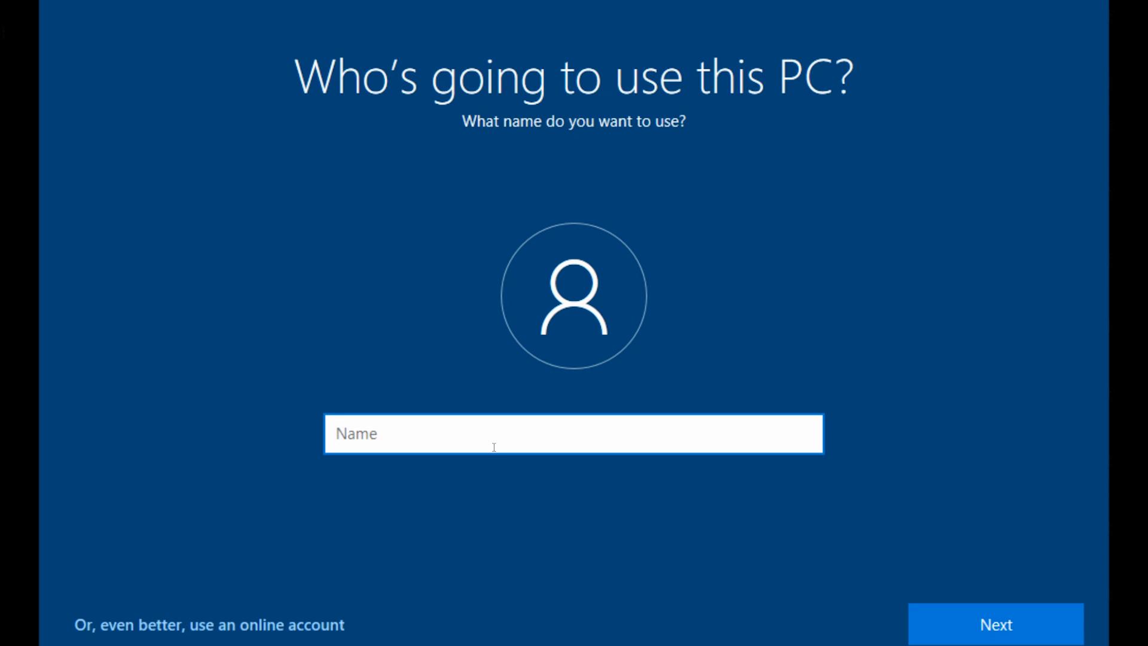
Step: Create local account 'User' with no password and answer the Cortana prompt
text(User)
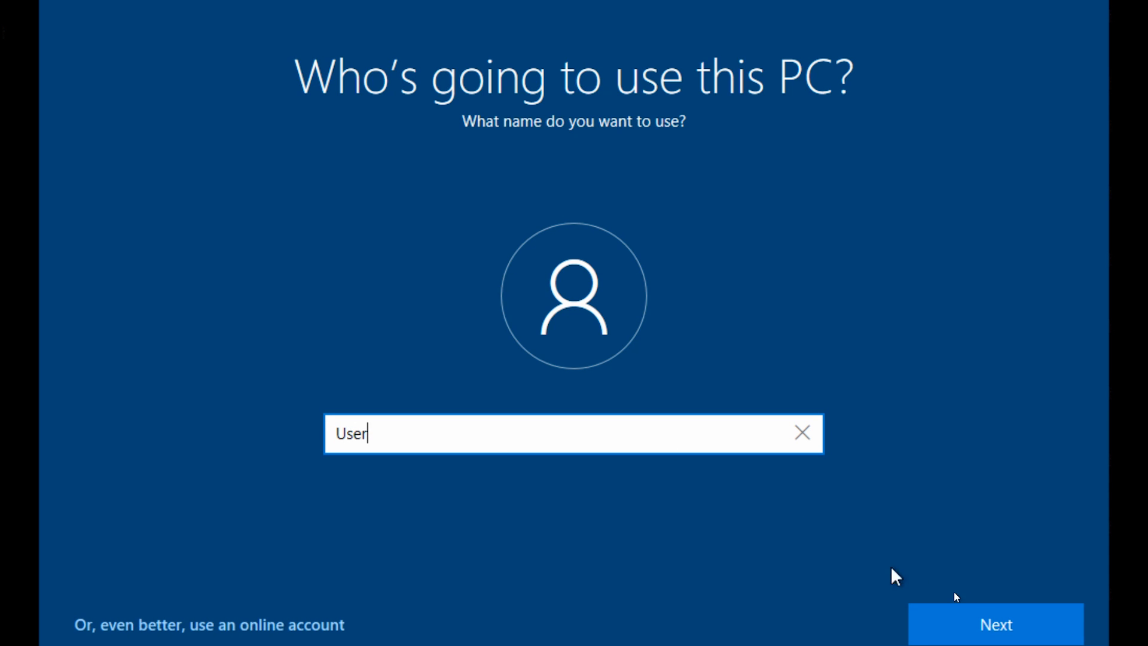
click(994, 624)
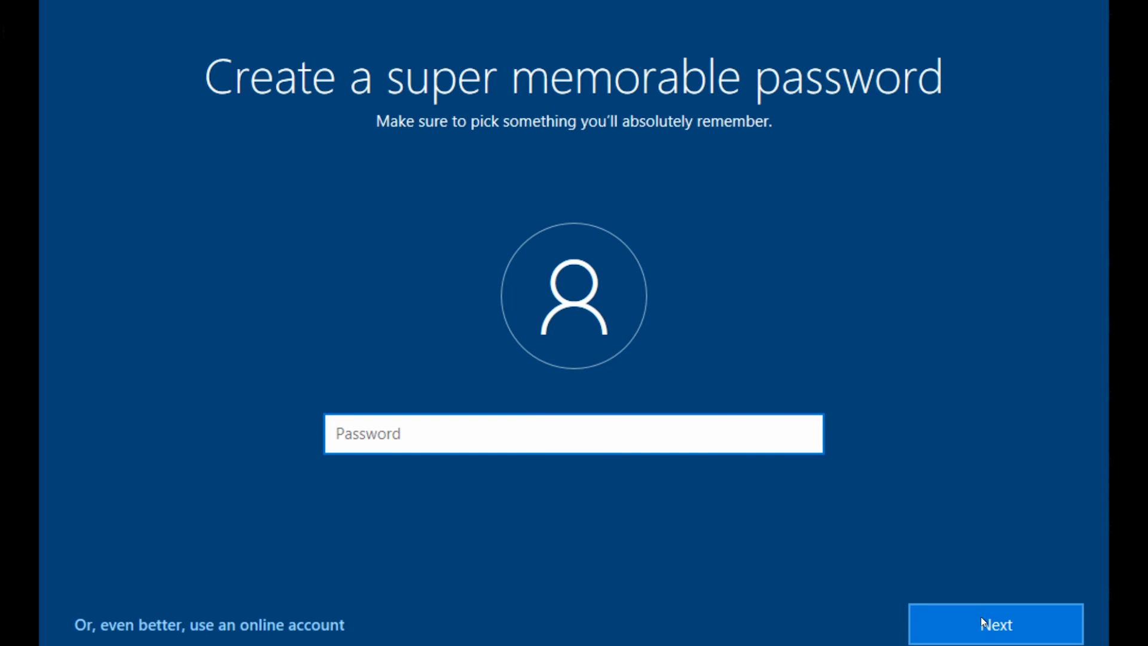
click(995, 624)
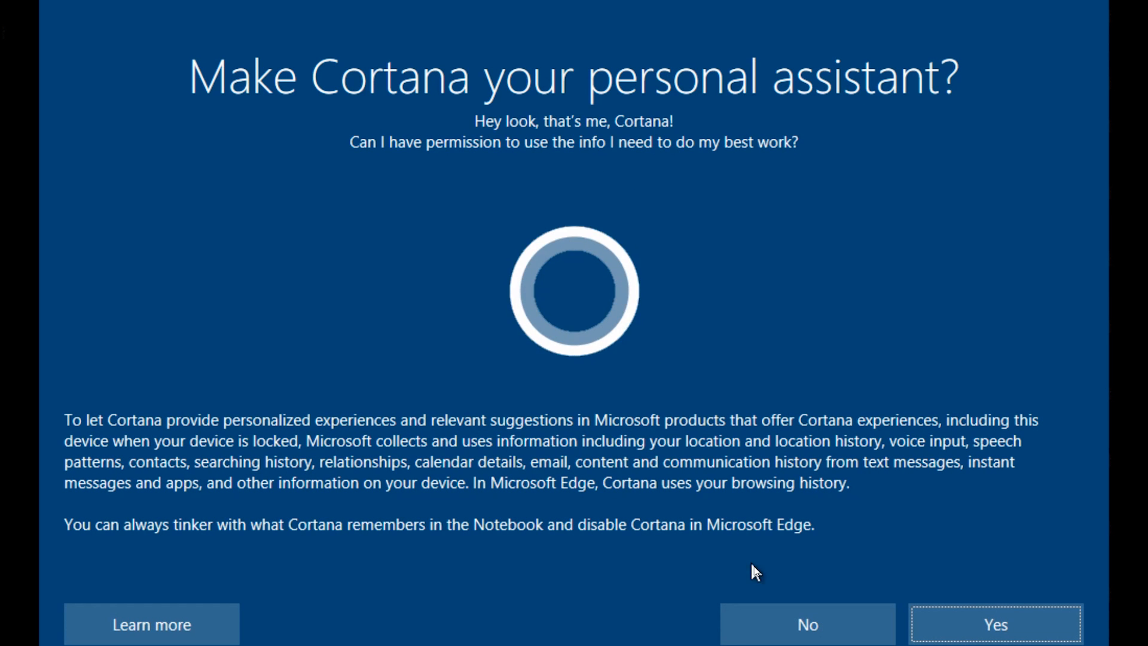
click(994, 624)
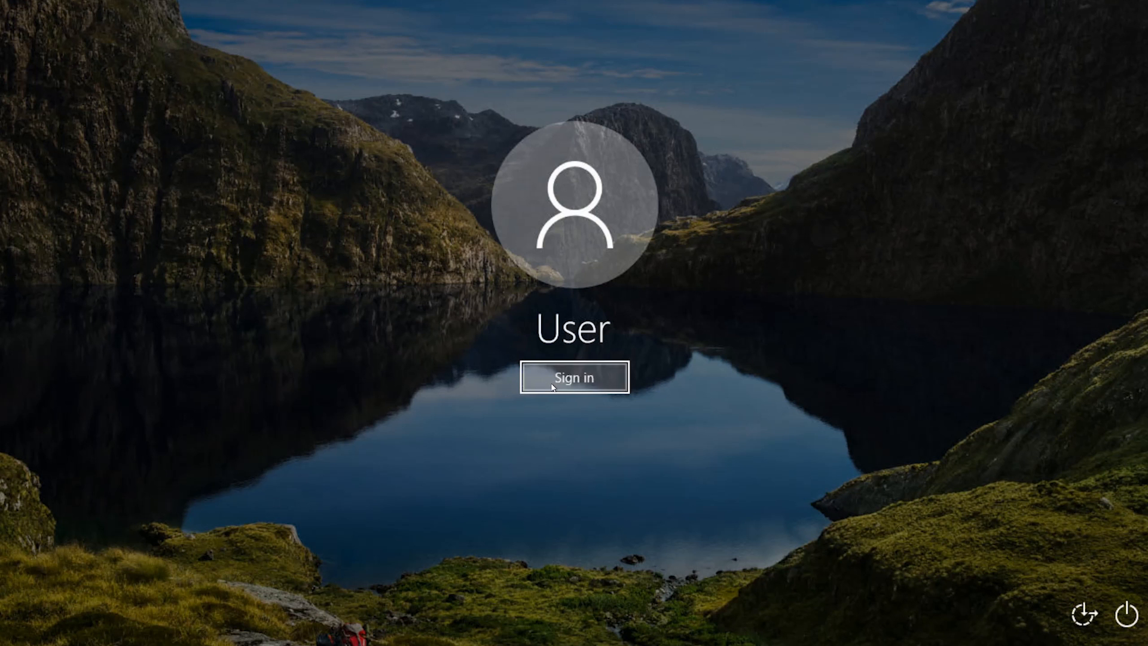
Step: Sign in as User, close the Edge welcome window, and bring up the Start system-tools menu for Device Manager
click(574, 377)
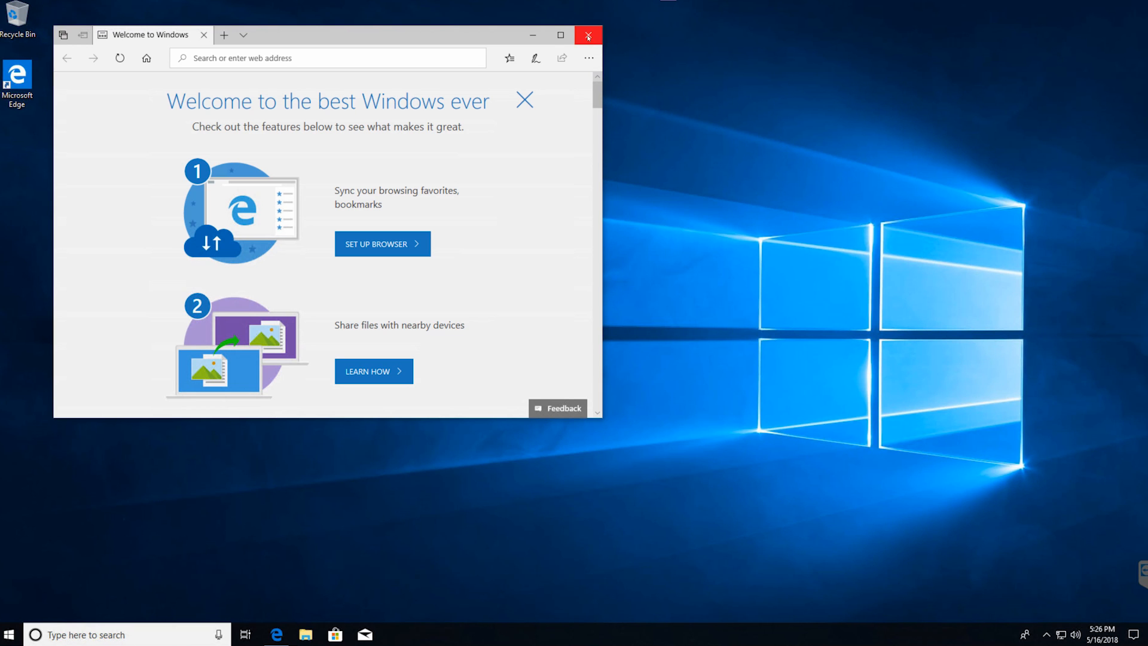
click(588, 34)
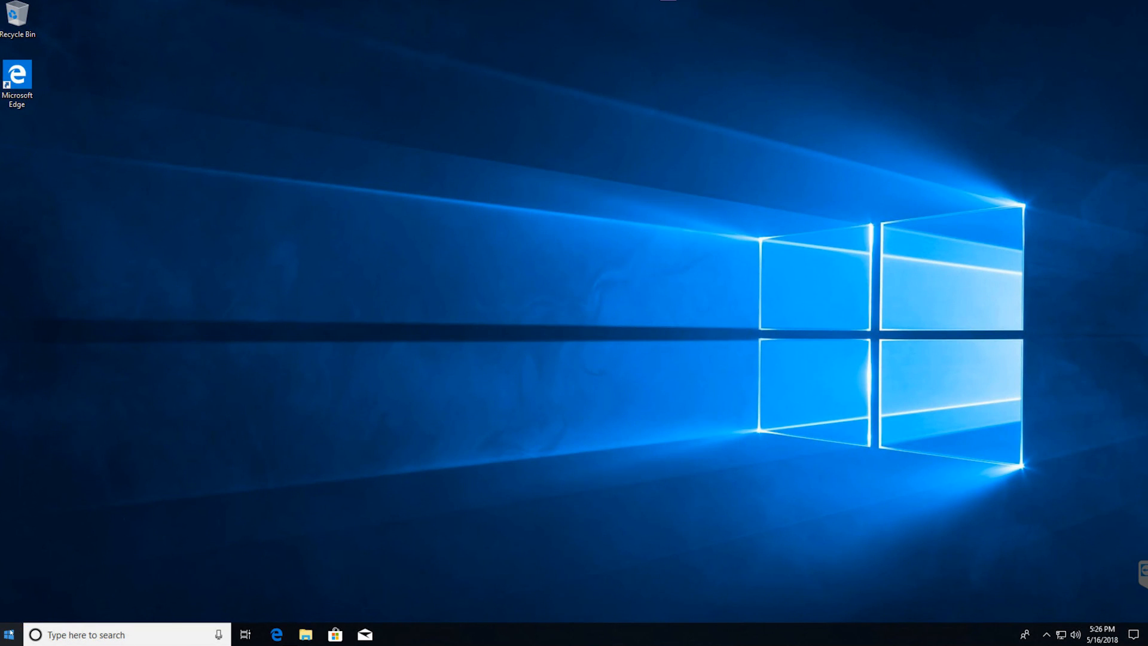
right_click(9, 633)
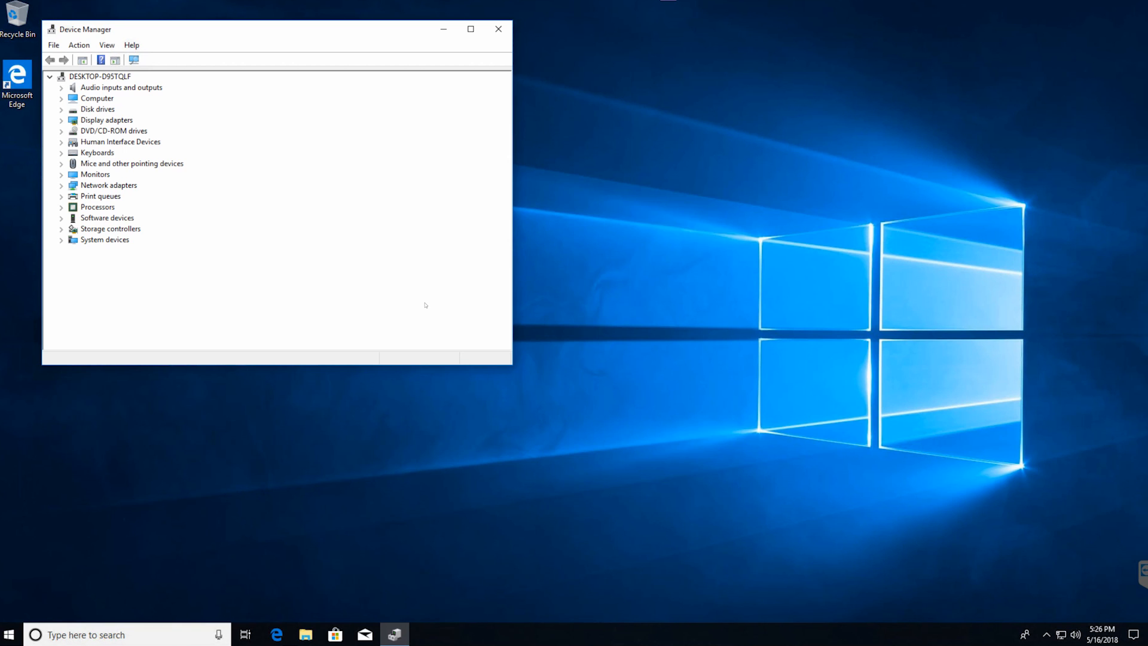
mouse_move(428, 301)
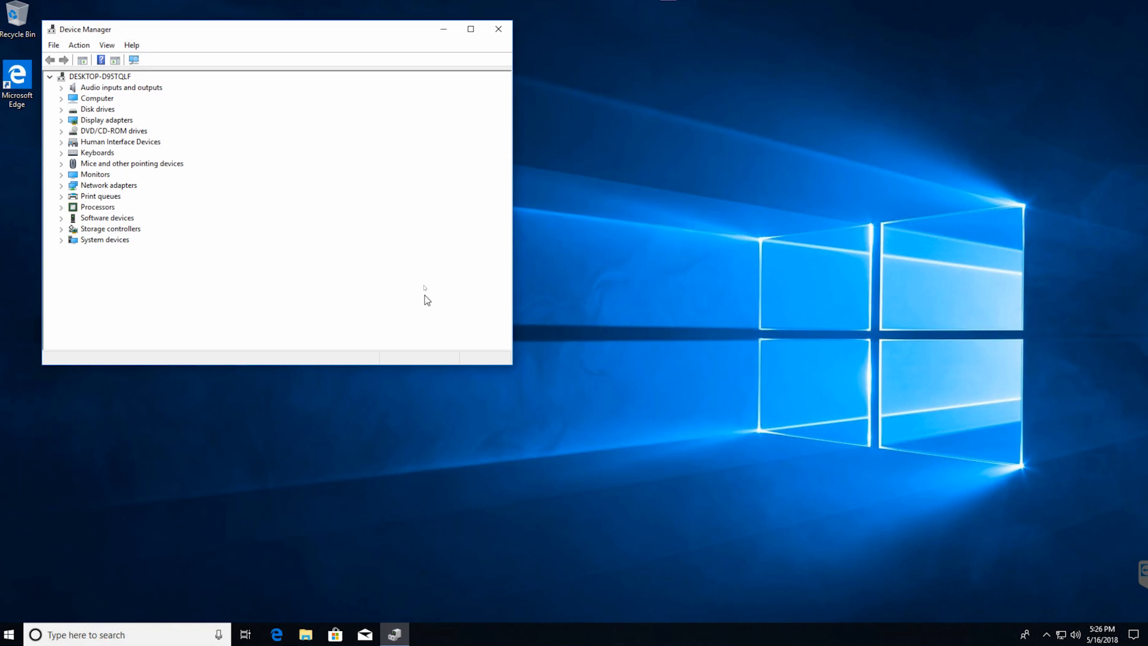
mouse_move(436, 226)
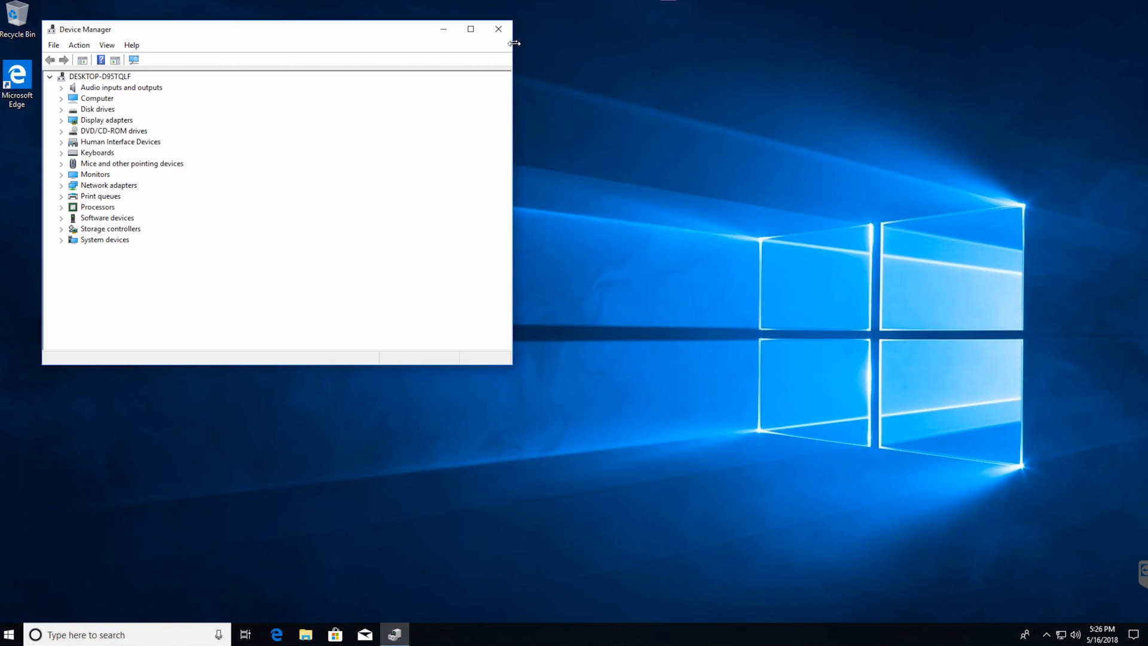
mouse_move(503, 33)
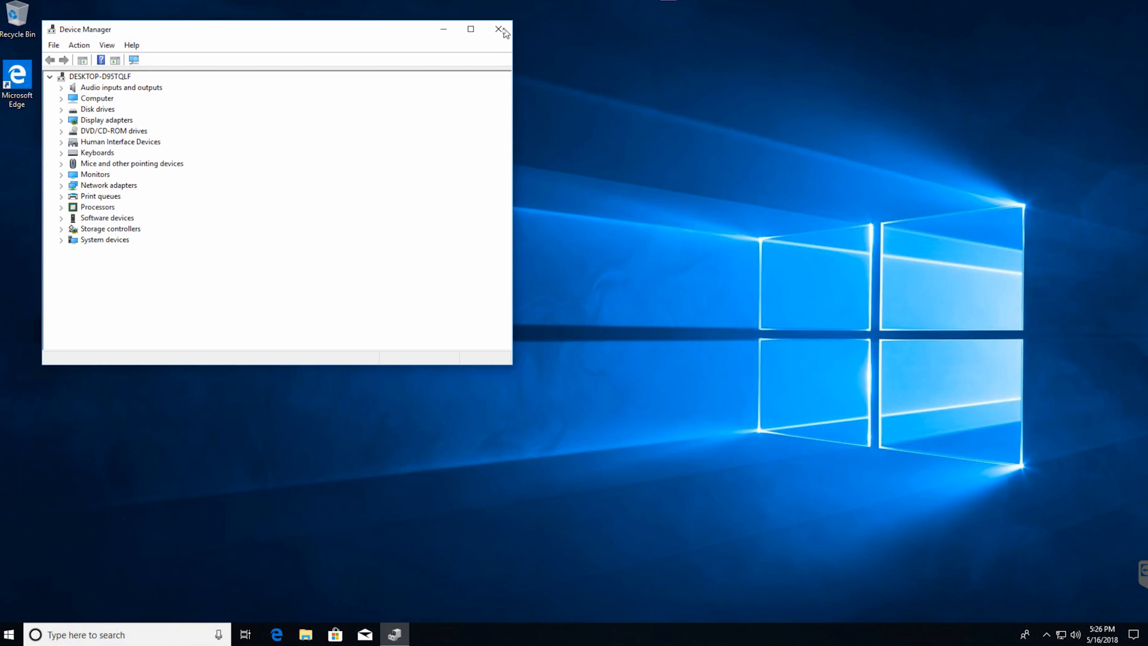
mouse_move(499, 29)
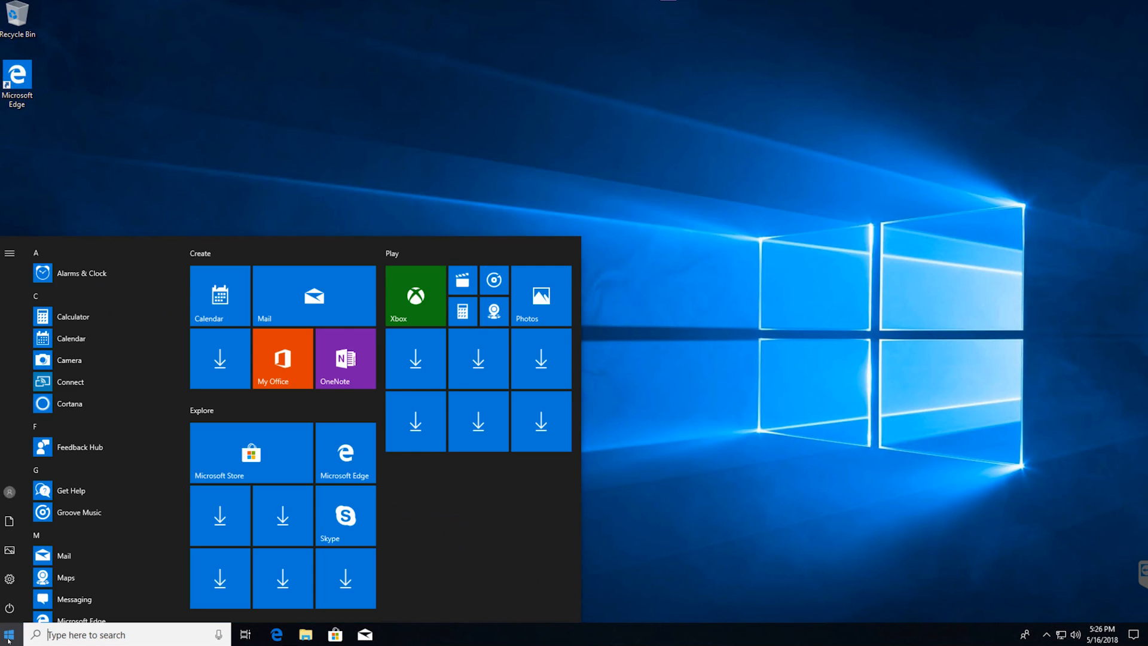
Step: Search 'windows update', go to Update & Security and start Check for updates
text(windows update)
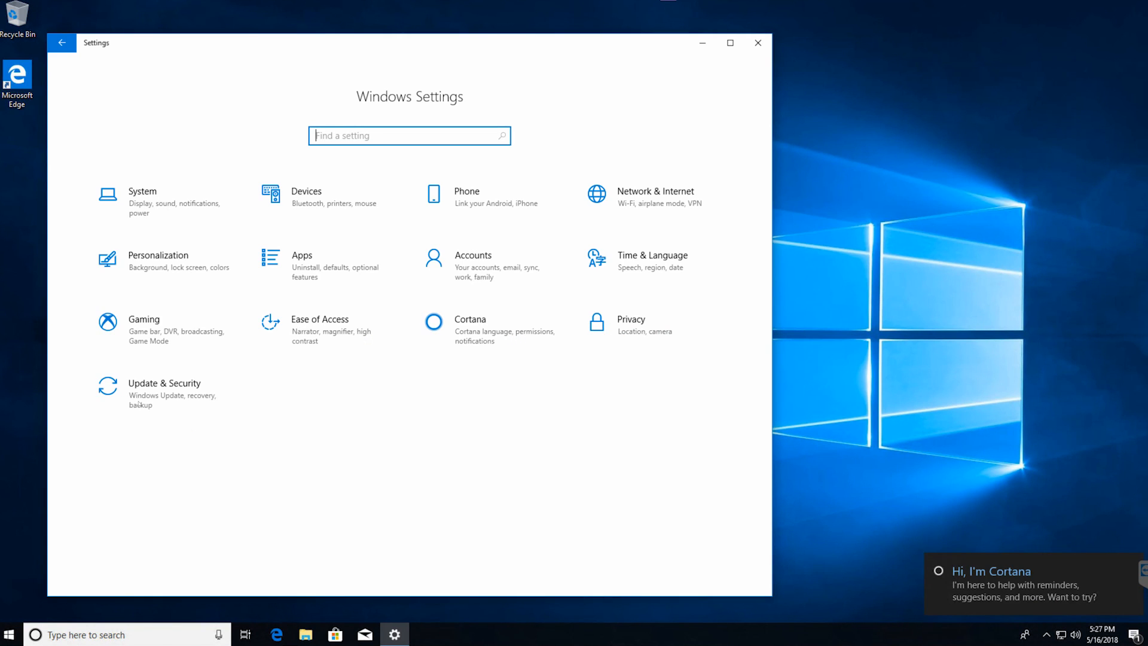
click(164, 393)
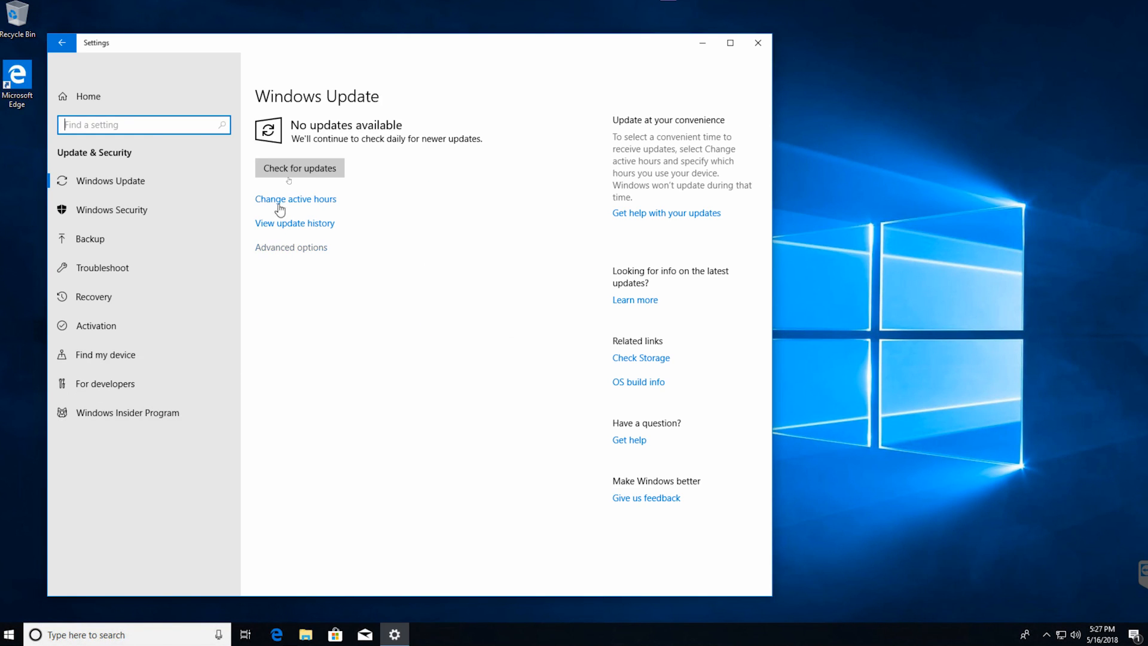
click(299, 168)
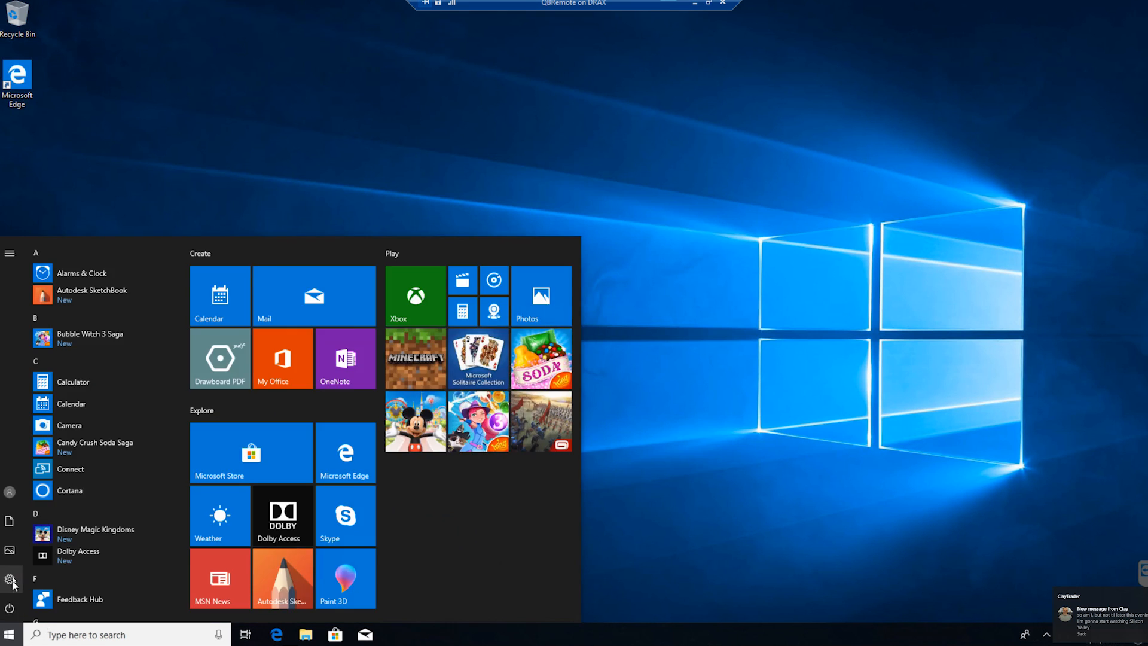
click(11, 578)
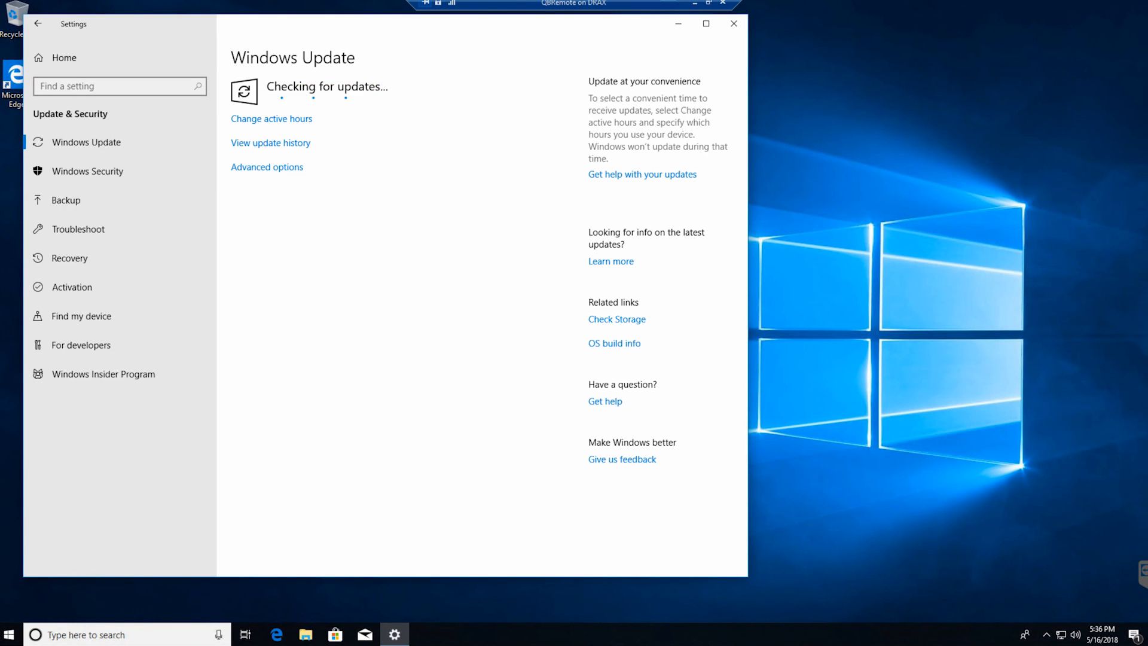